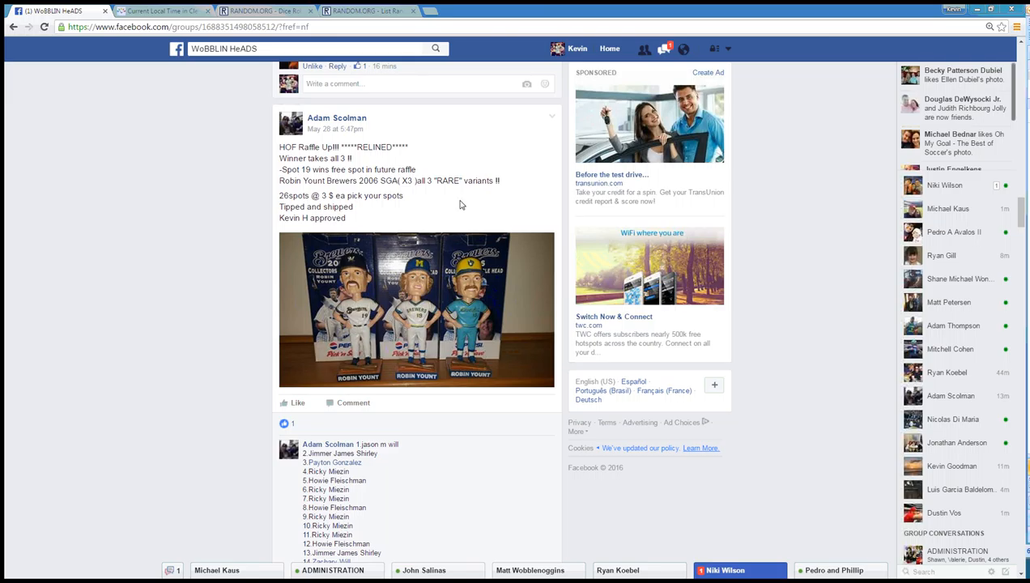
Step: Review the raffle's 26-spot list and payment comments, then switch to the Cleveland local time page
scroll(down, 3)
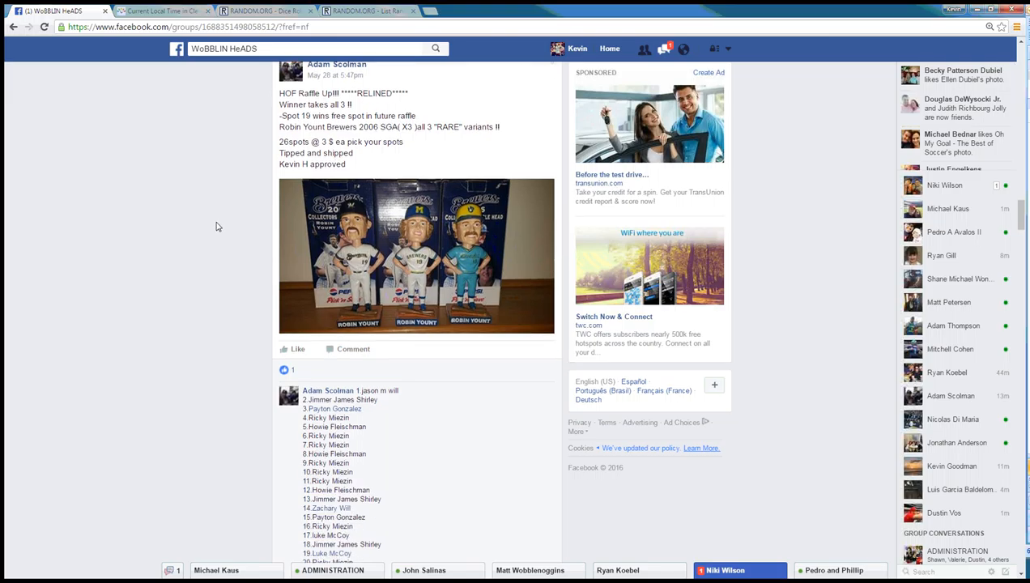
scroll(down, 3)
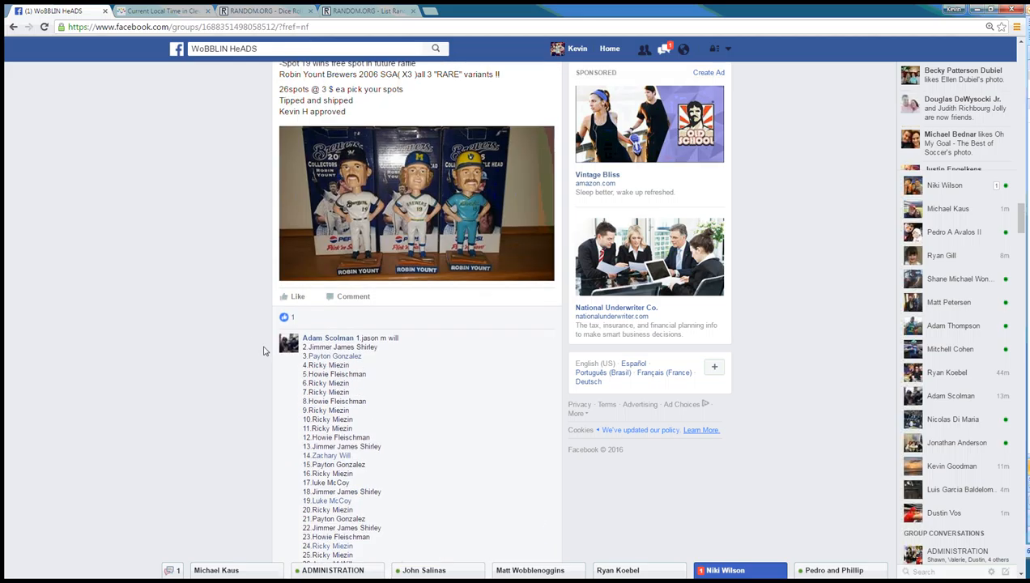
scroll(down, 3)
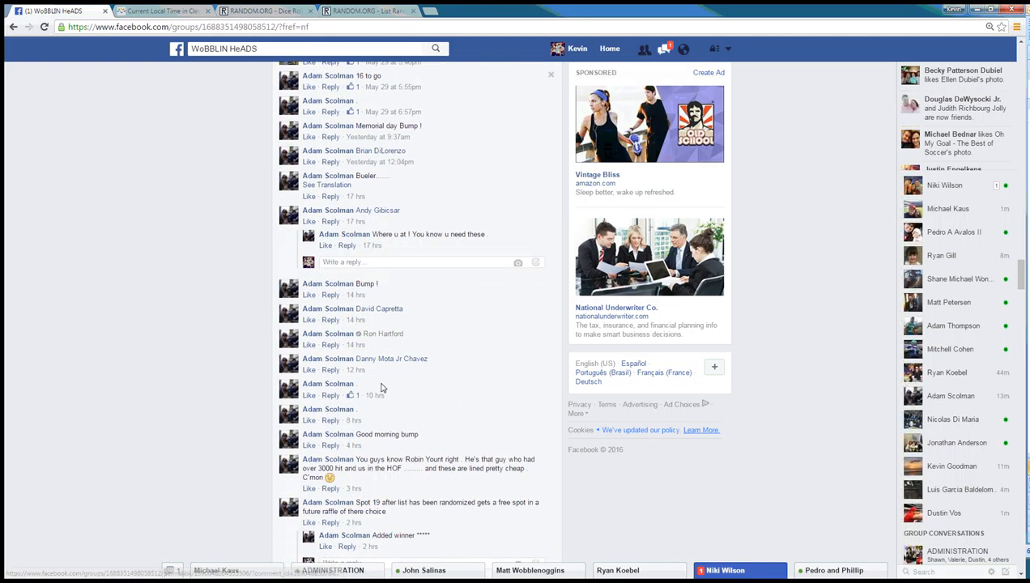
scroll(down, 3)
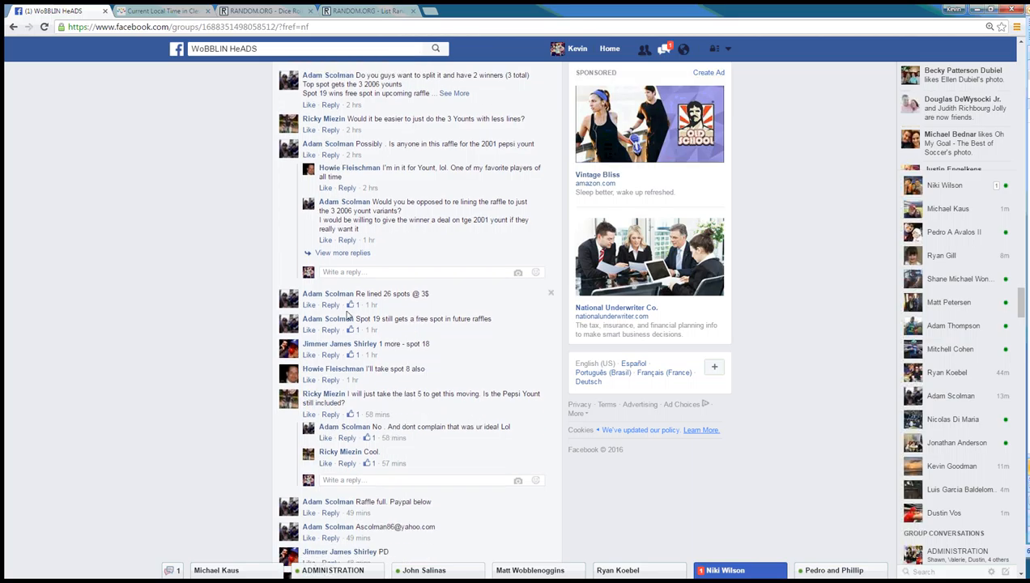
mouse_move(502, 351)
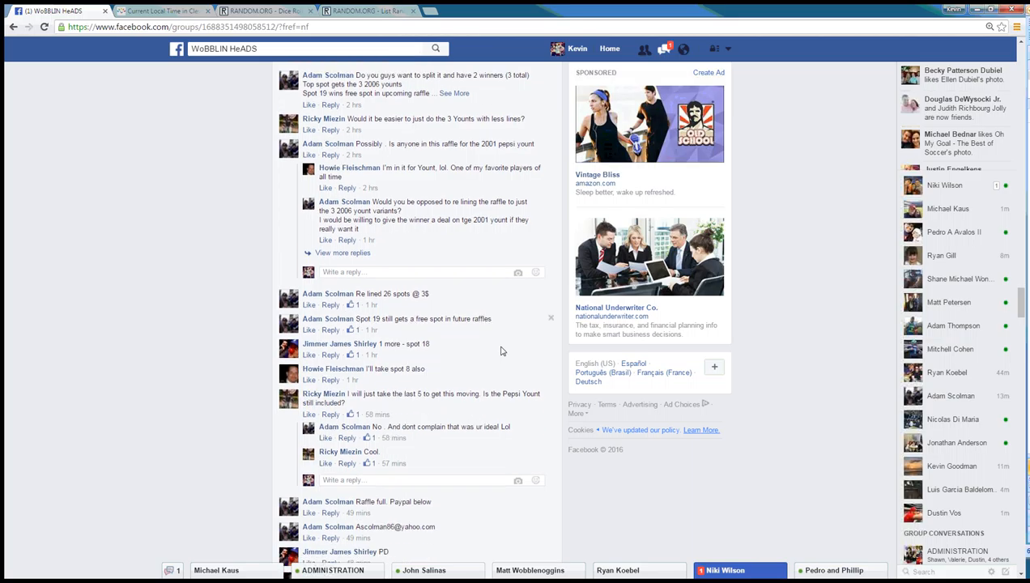
scroll(down, 3)
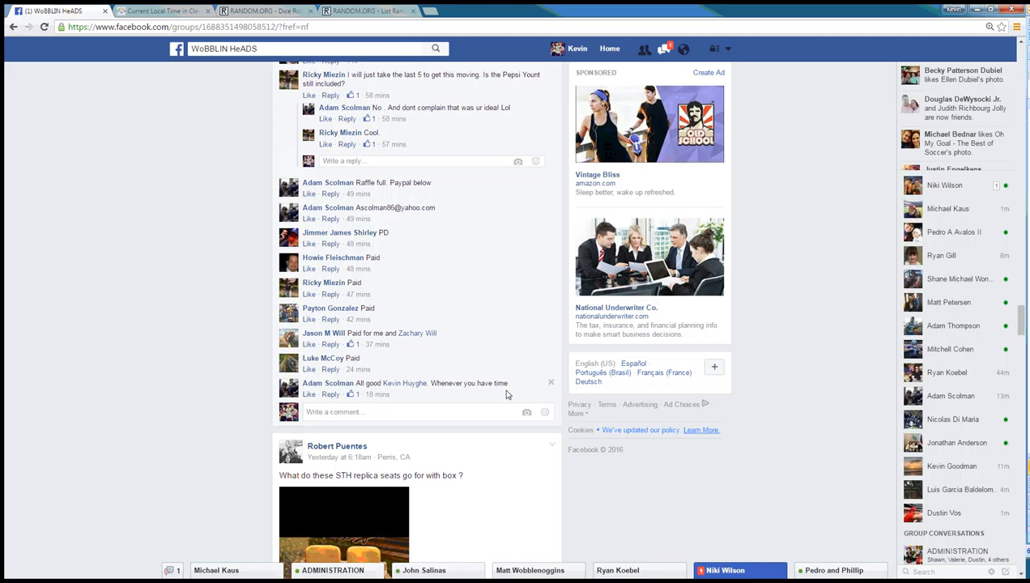
click(170, 9)
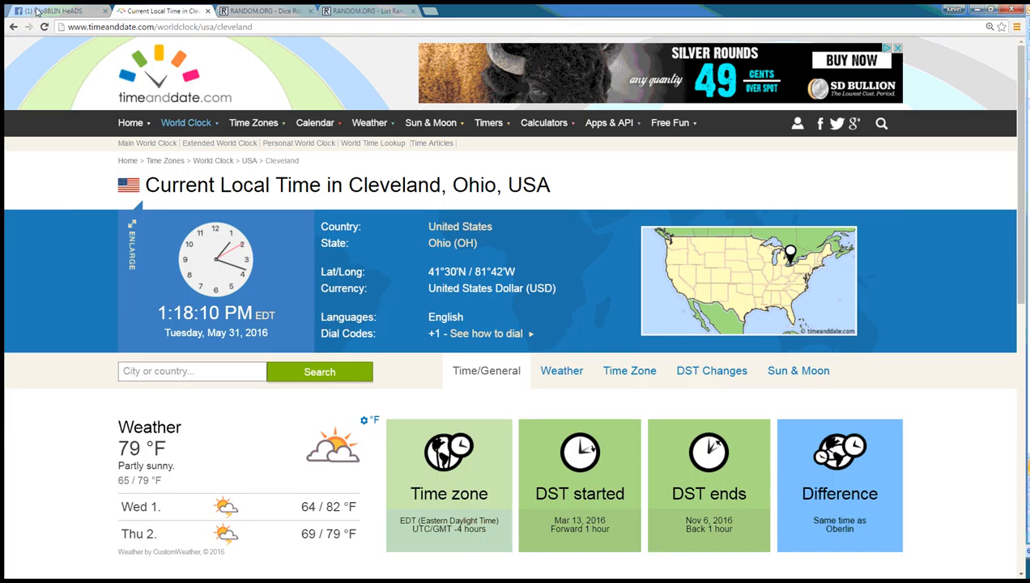
Step: Check Cleveland's current time, then switch to the RANDOM.ORG dice roll showing 1 and 5
click(57, 15)
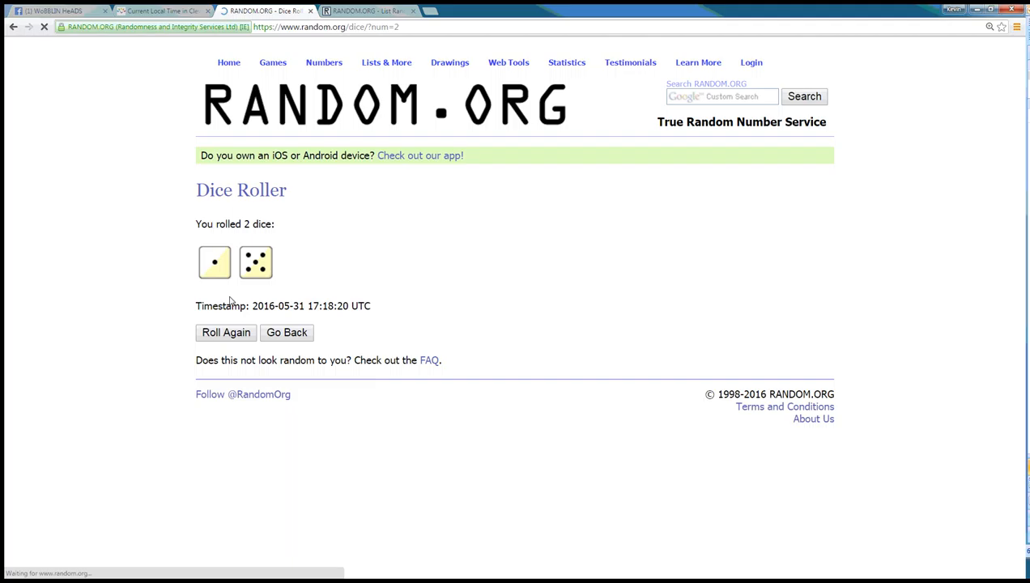
Step: Reroll the two dice to get 3 and 5, then view the randomized 26-entry list
click(226, 333)
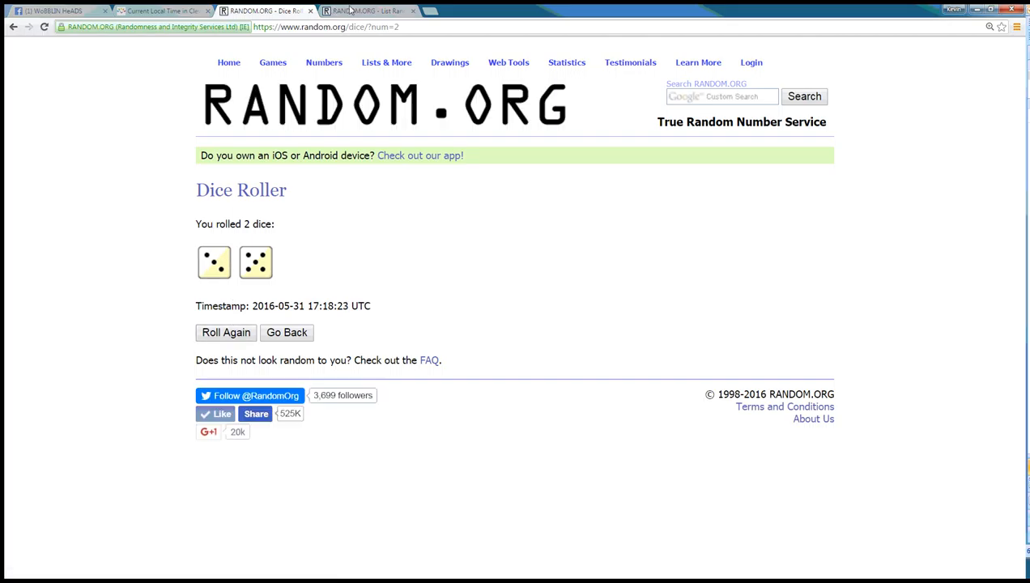
click(387, 10)
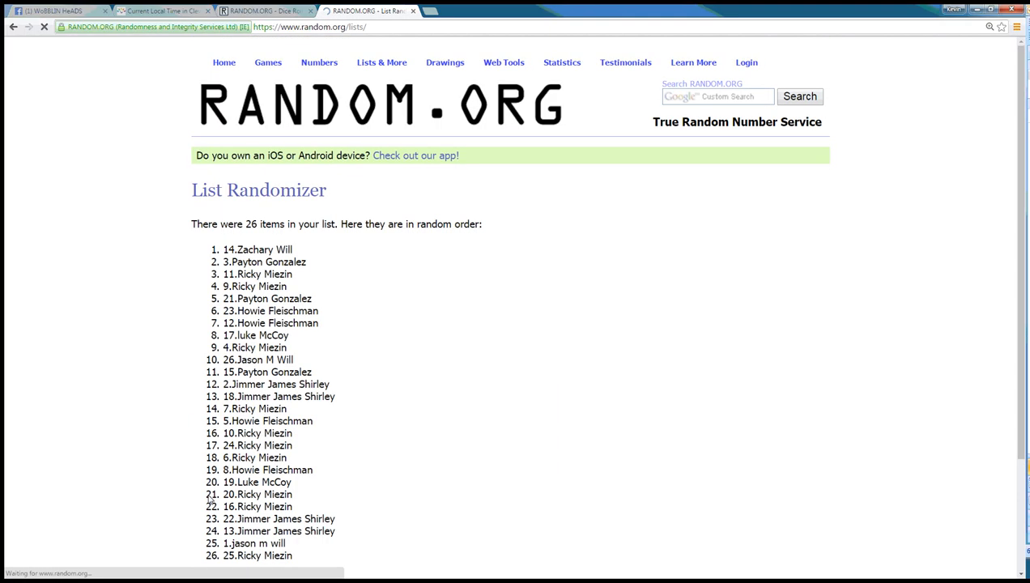
scroll(down, 3)
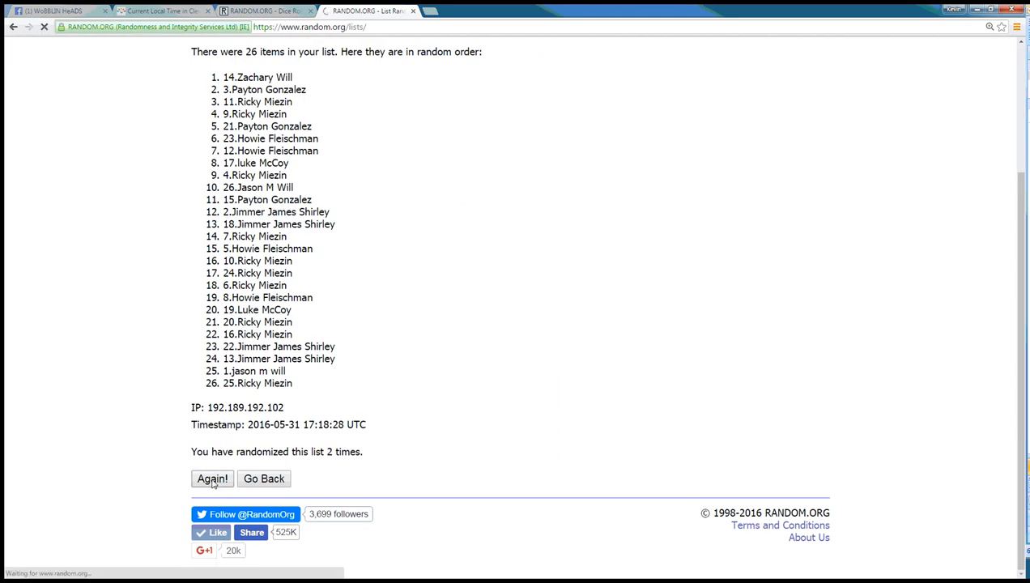
click(212, 478)
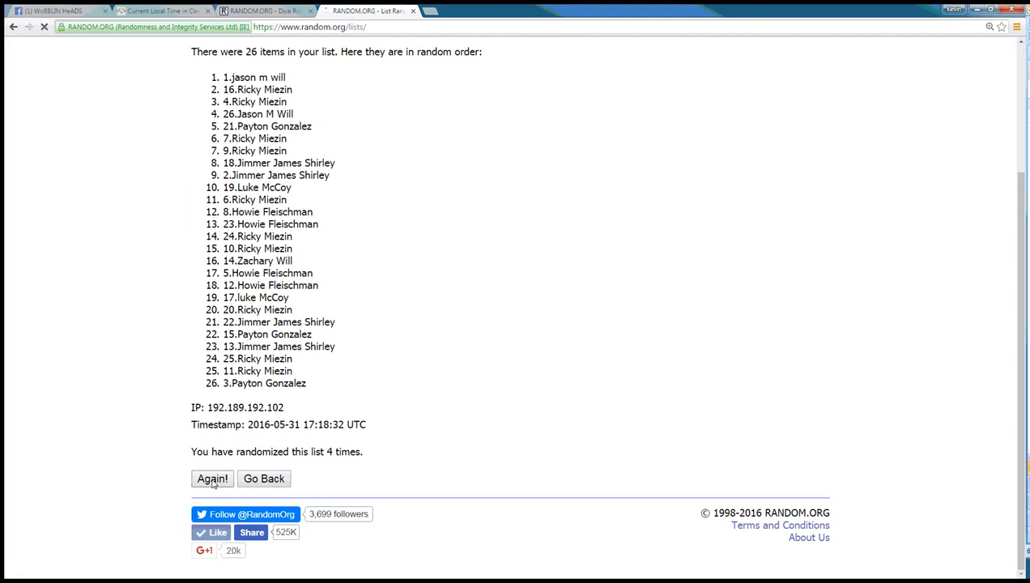
click(212, 478)
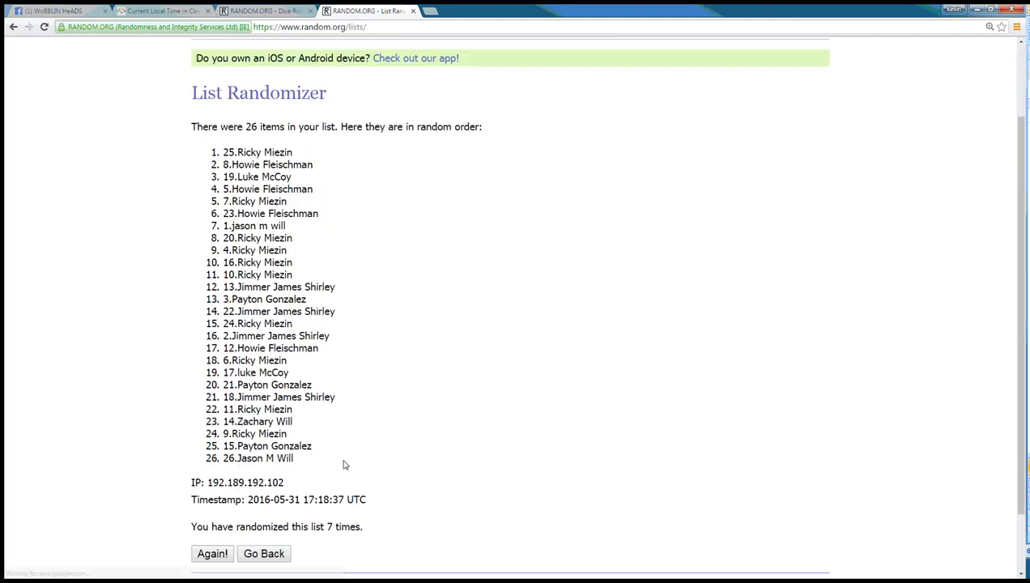
click(276, 14)
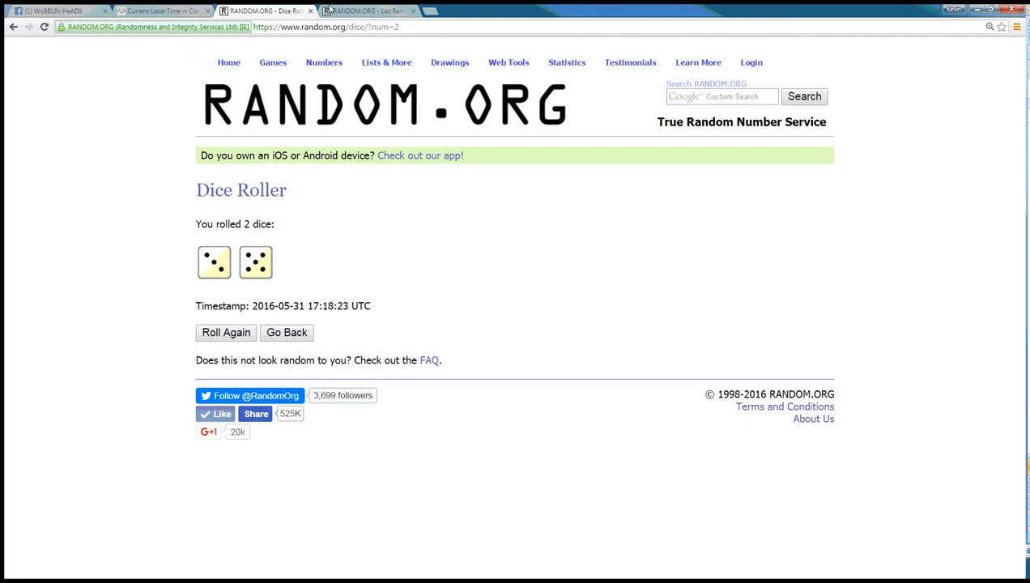
click(397, 12)
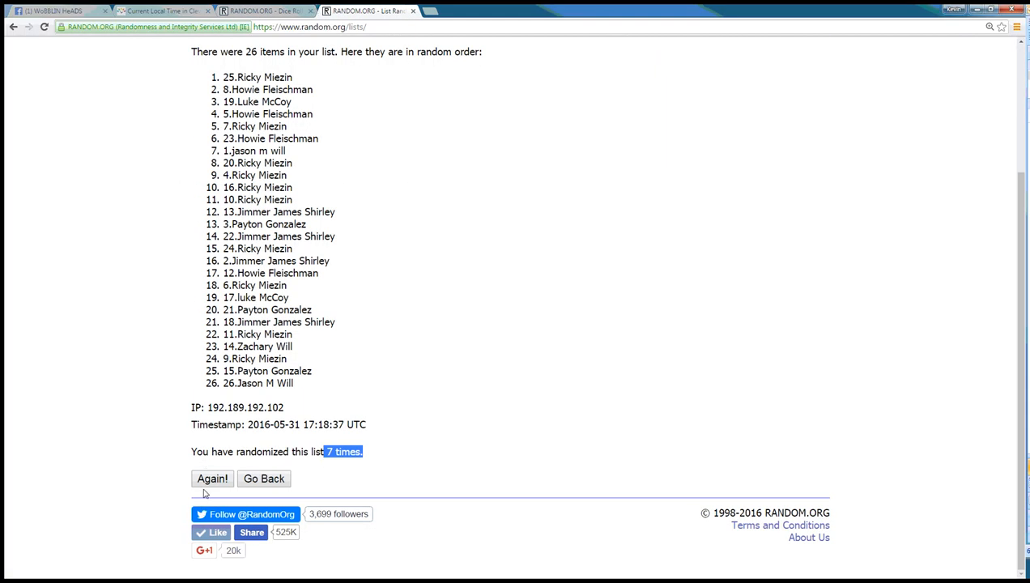
click(213, 478)
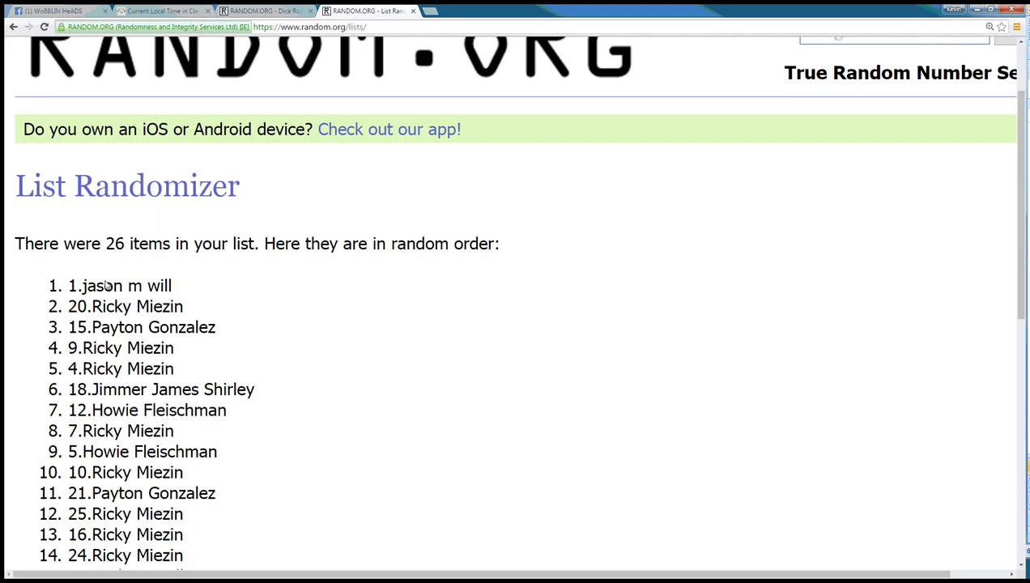
double_click(105, 285)
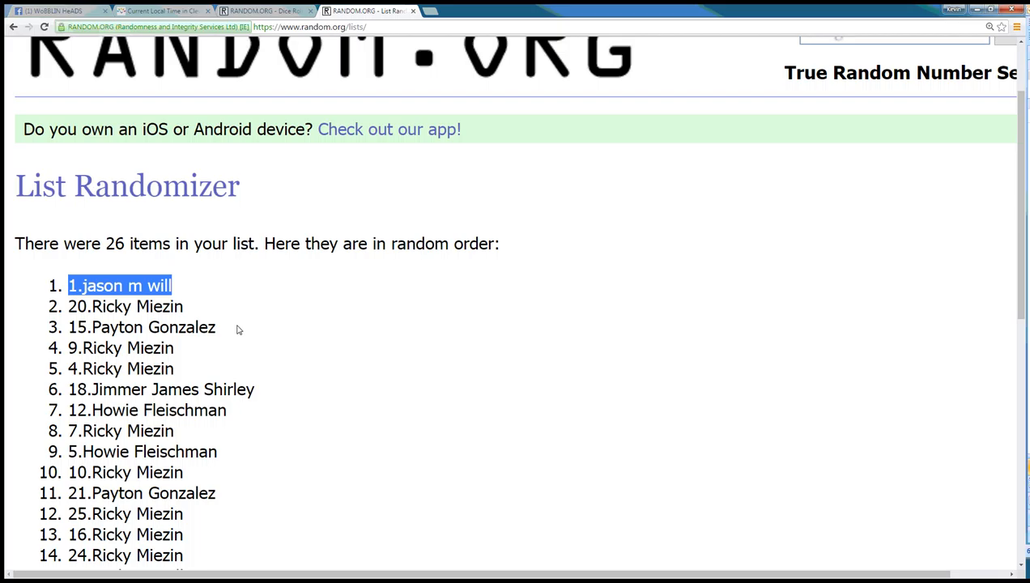
click(272, 390)
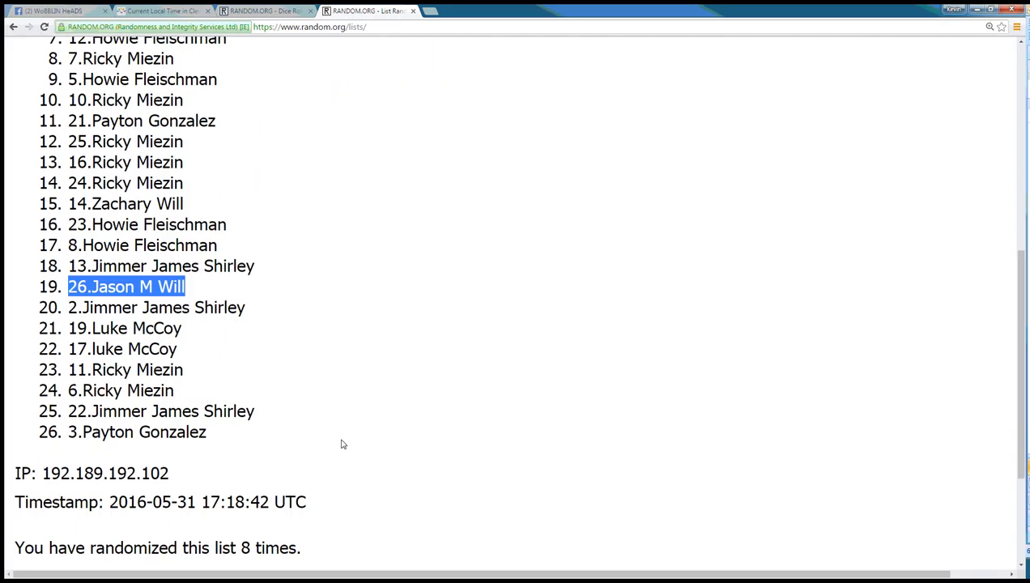
scroll(down, 3)
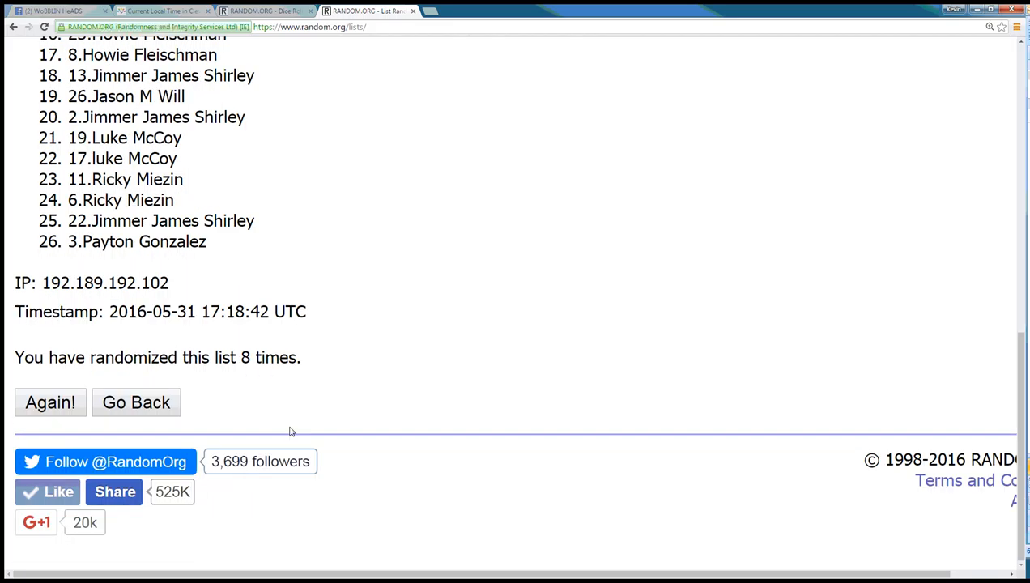
drag(231, 357, 301, 357)
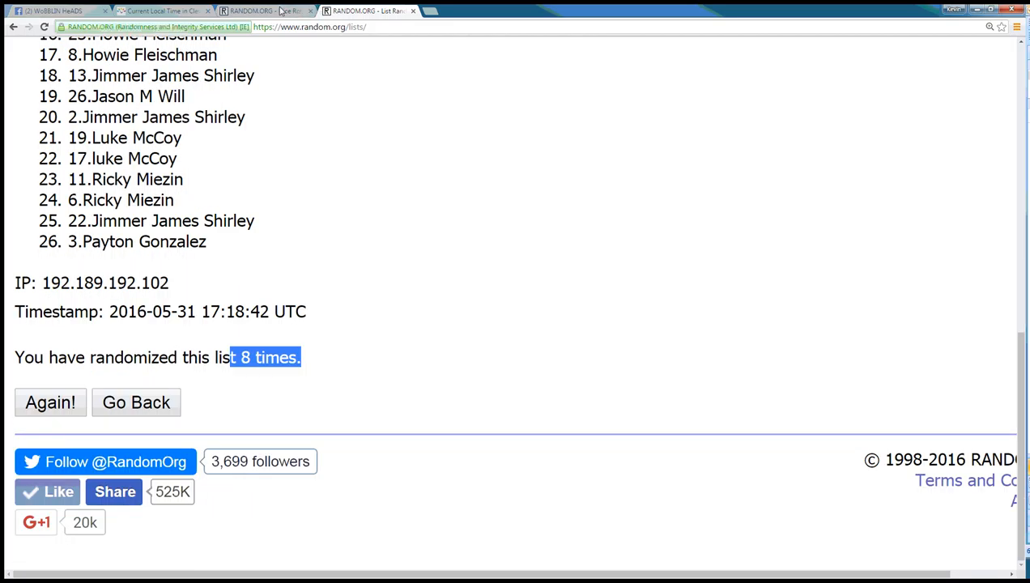
click(48, 10)
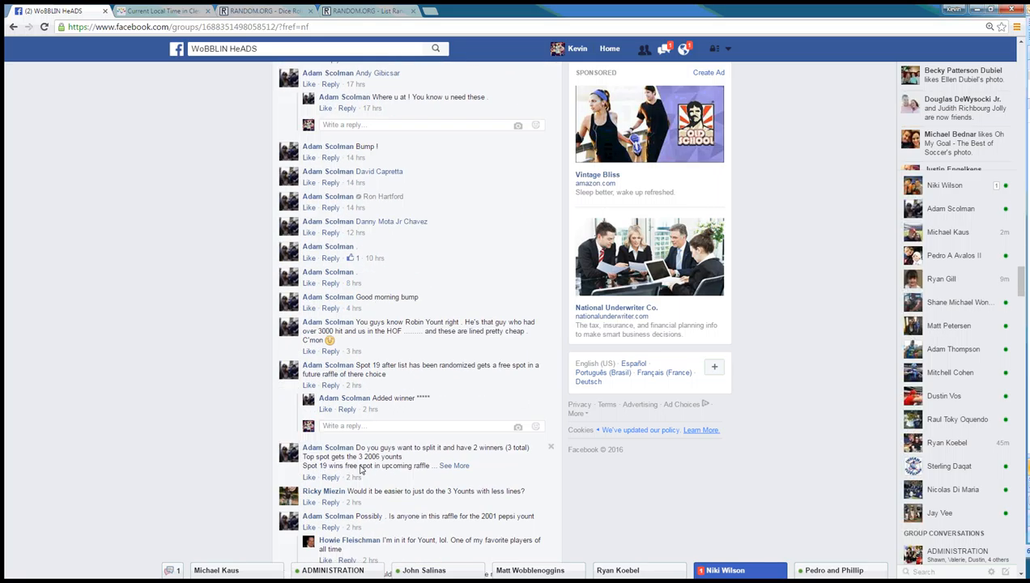